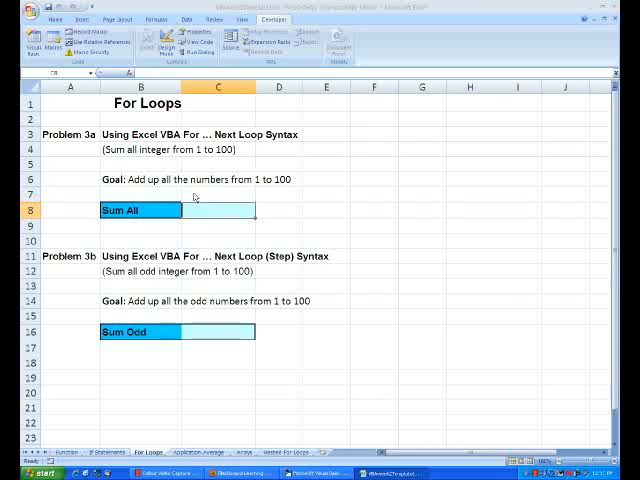
mouse_move(72, 148)
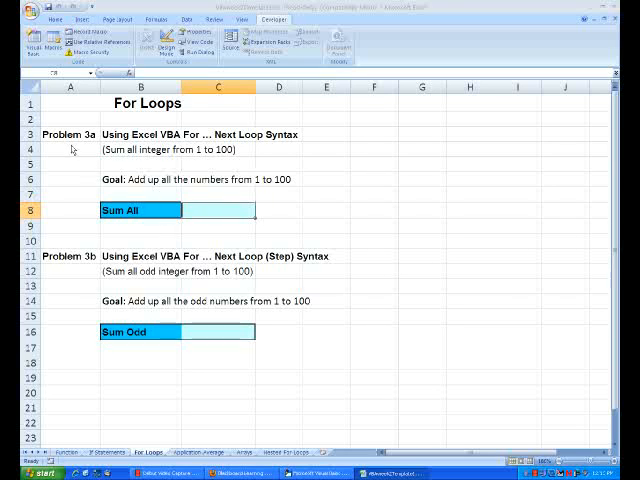
mouse_move(178, 164)
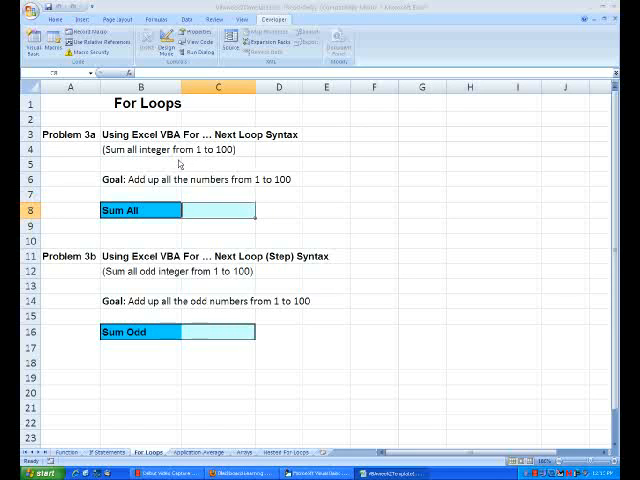
mouse_move(176, 152)
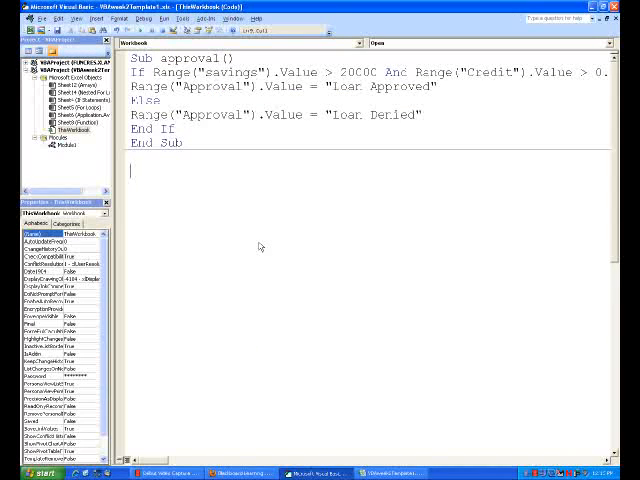
Start Sub SumAll() declaring Dim Sum As Single and initialising Sum = 0
type("Sub SumAll(")
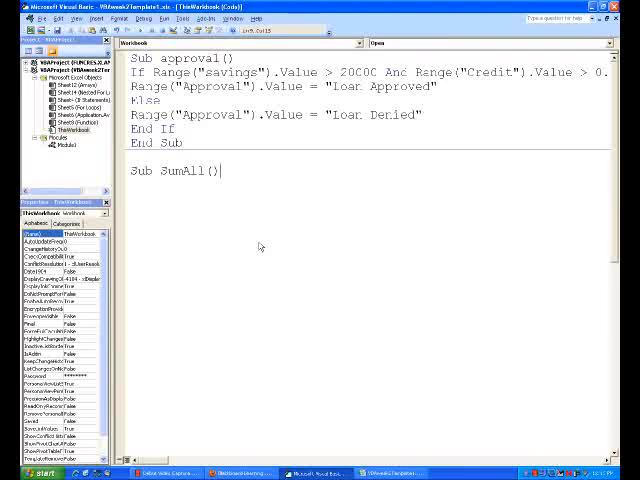
type("Dim")
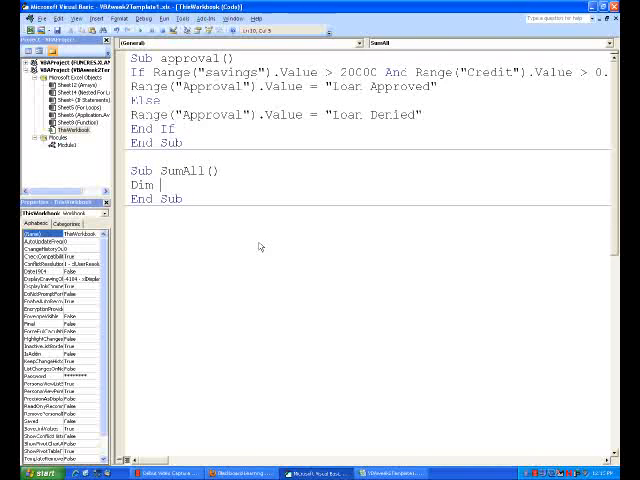
type("Sum As Single")
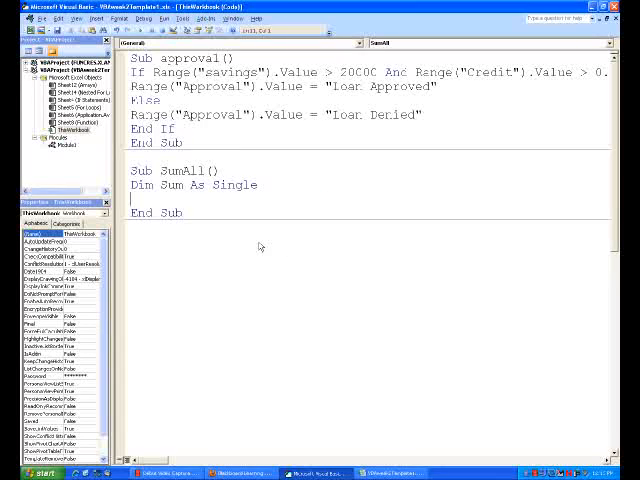
type("S")
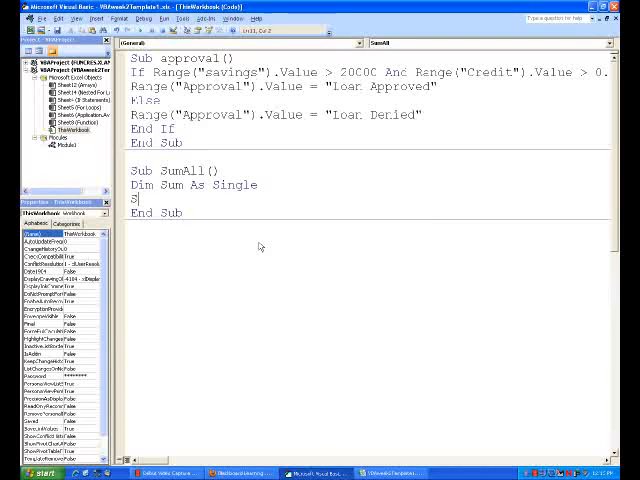
type("um = 0")
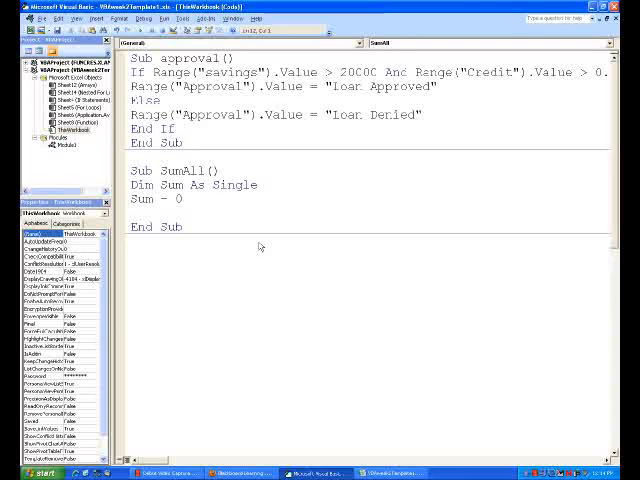
Add the loop header For Count = 1 To 100
type("For")
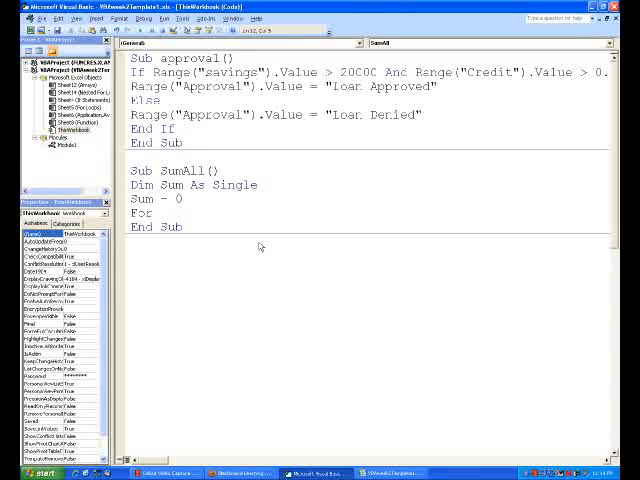
type("Count =")
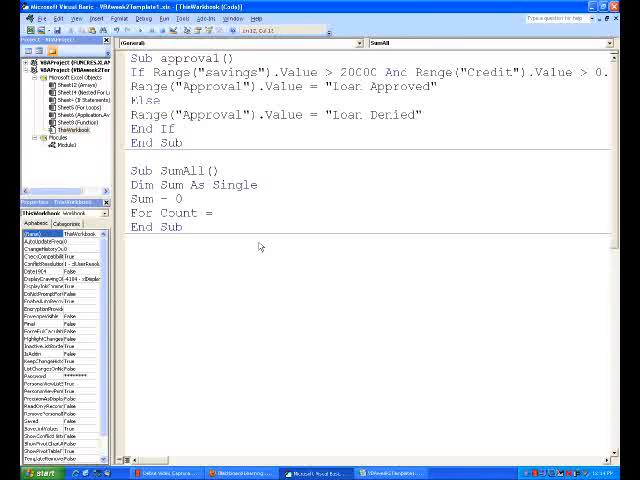
type("1")
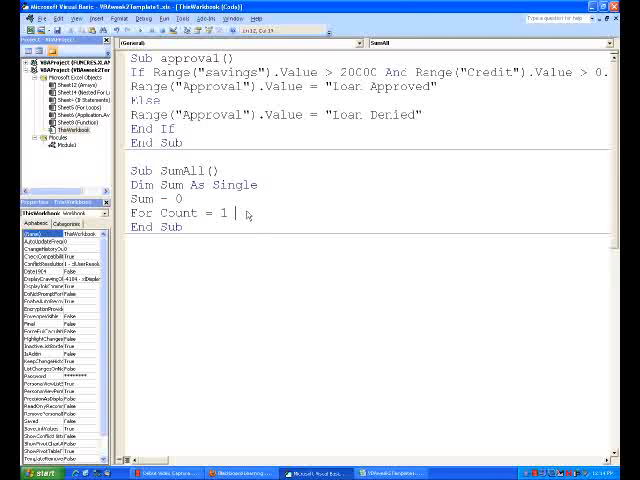
type("To 100")
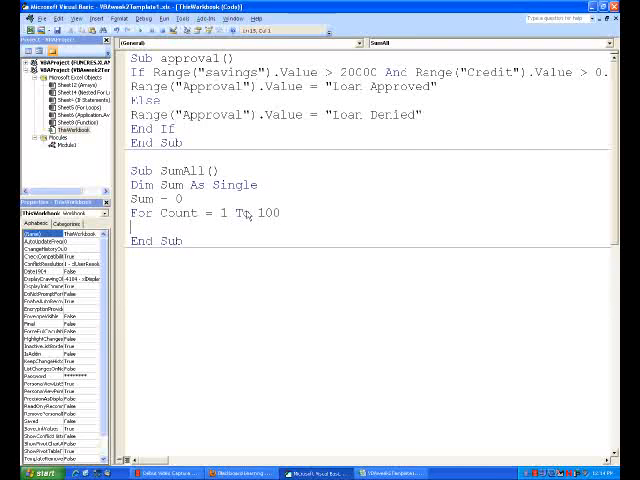
Accumulate Sum = Sum + Count inside the loop and close it with Next Count
type("Sum=")
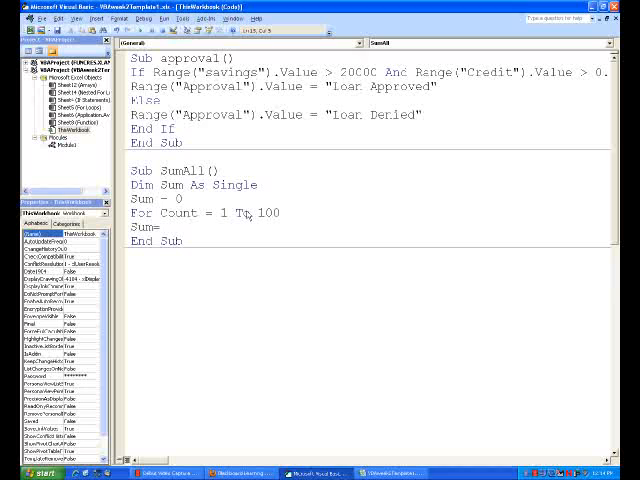
type("Sum + Count")
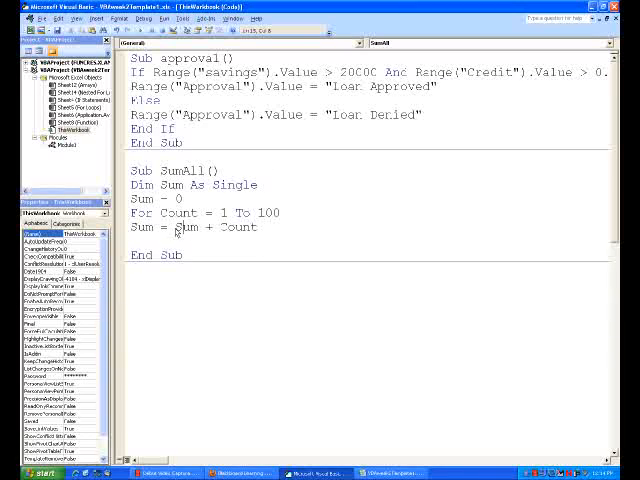
double_click(184, 228)
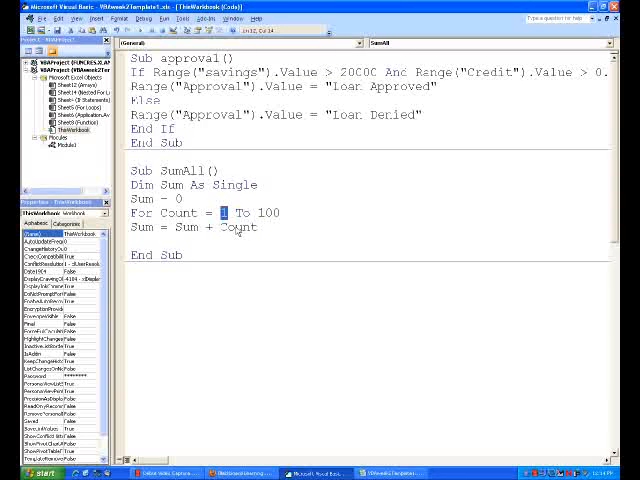
type("Next Count")
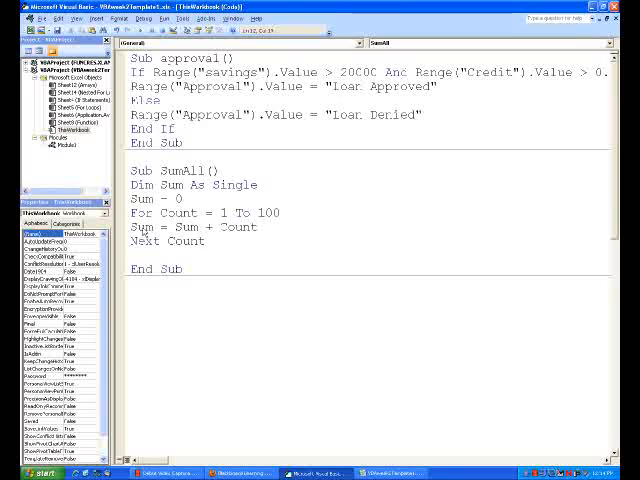
triple_click(190, 228)
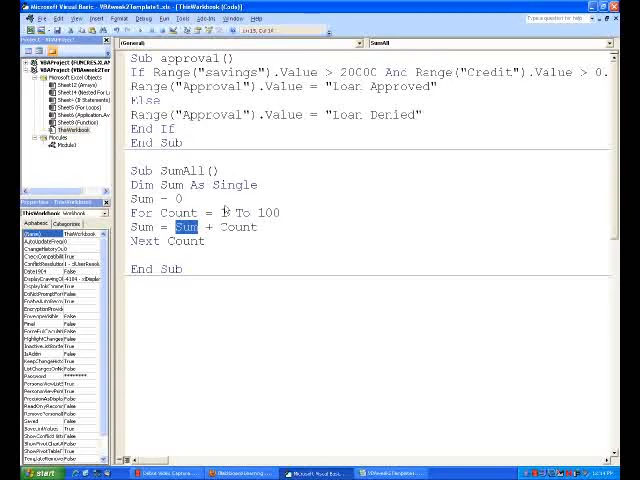
left_click_drag(222, 212, 282, 212)
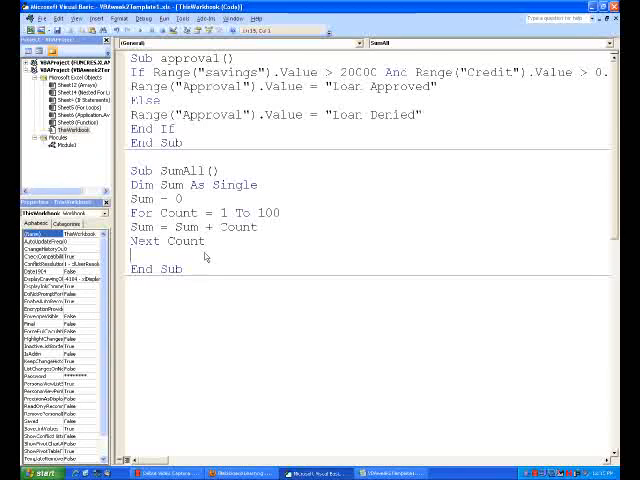
left_click_drag(130, 212, 204, 256)
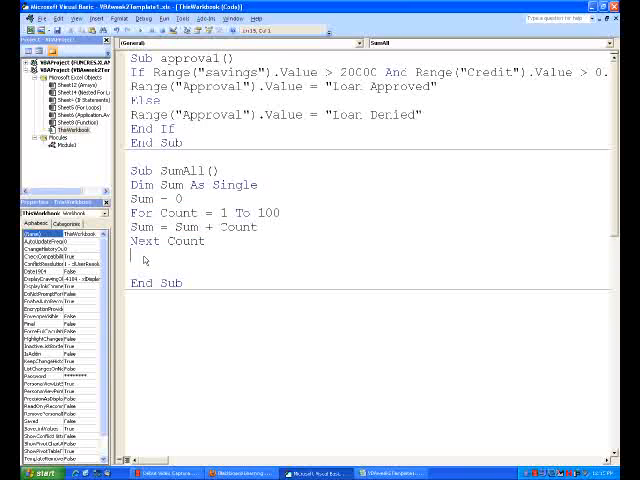
Write the total to the sheet with Range("Sum_All").Value = Sum
type("Range")
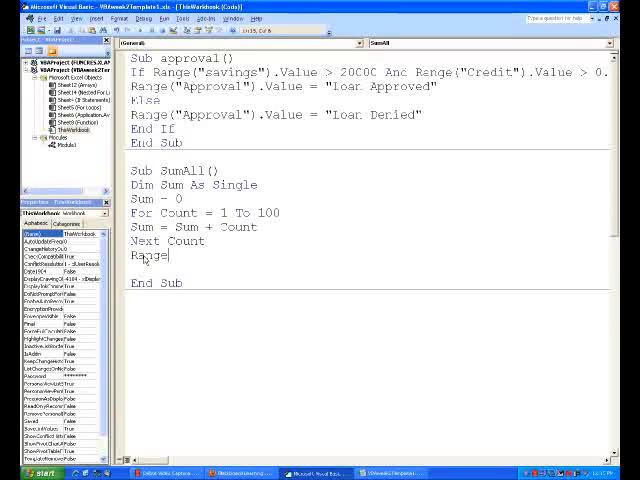
type("(")
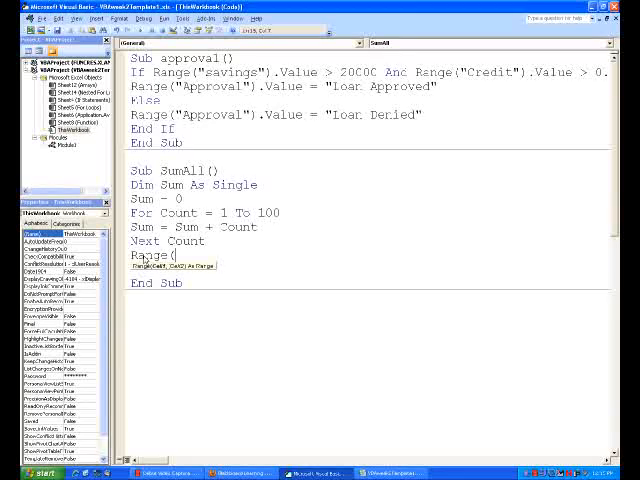
type("\"Sum")
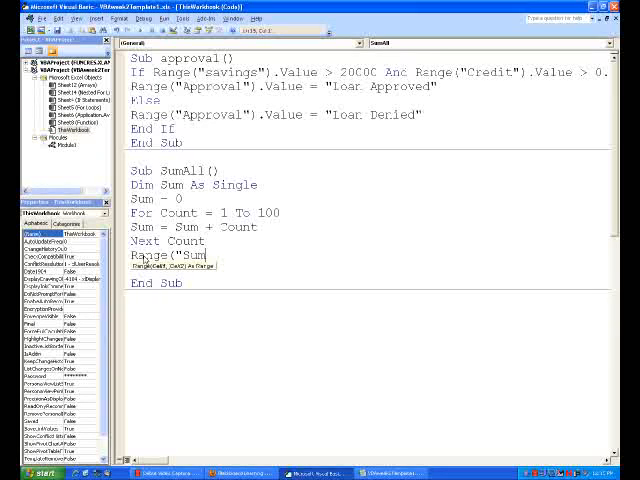
type("_All")
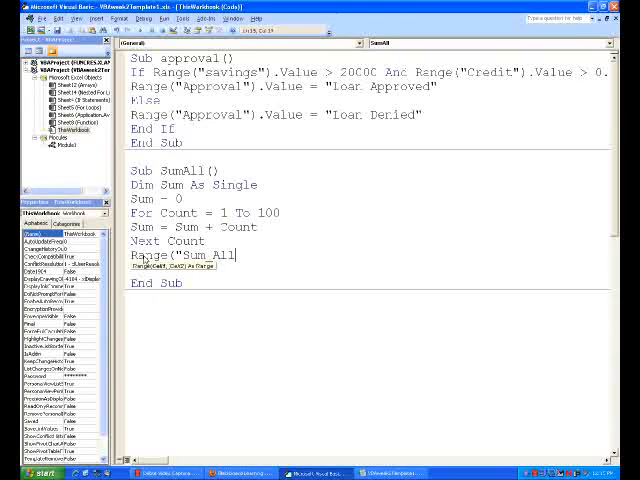
type(".")
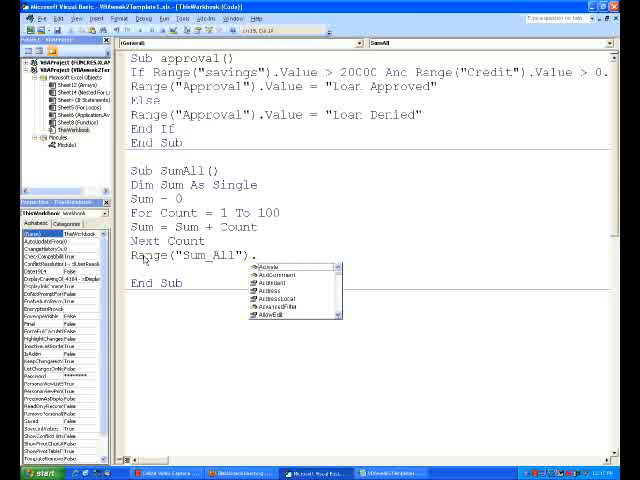
type("Value=")
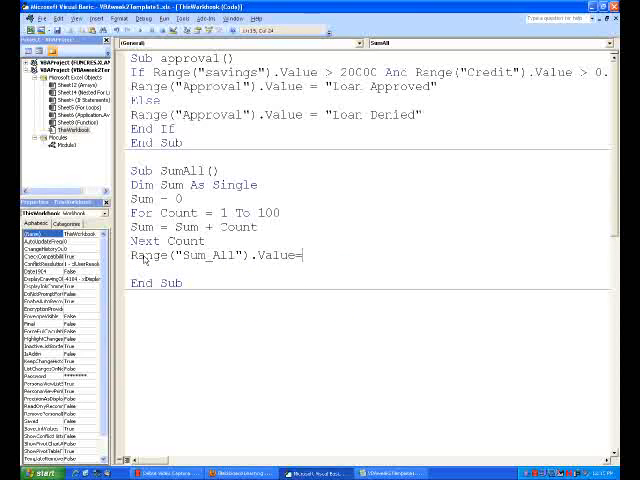
type("Sum")
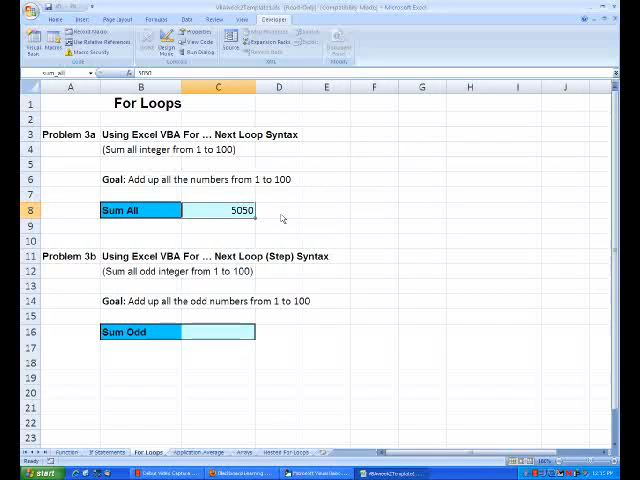
mouse_move(218, 348)
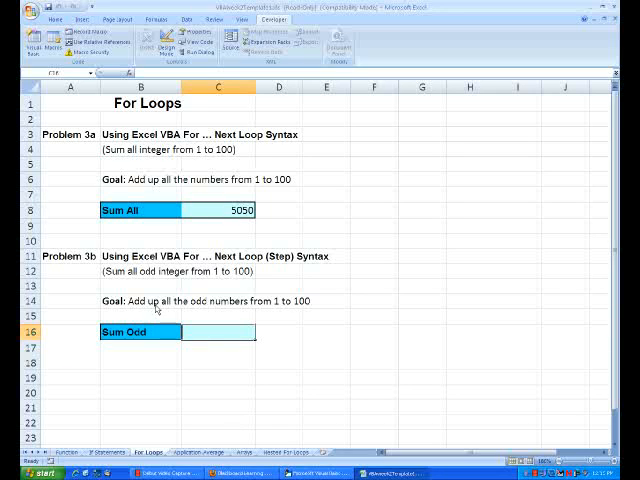
mouse_move(212, 304)
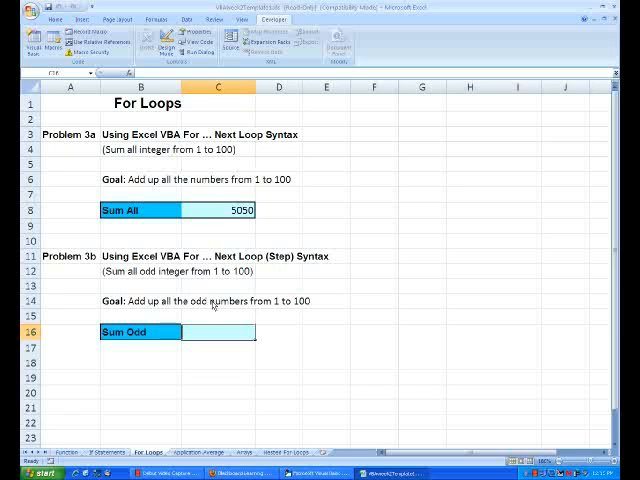
mouse_move(352, 432)
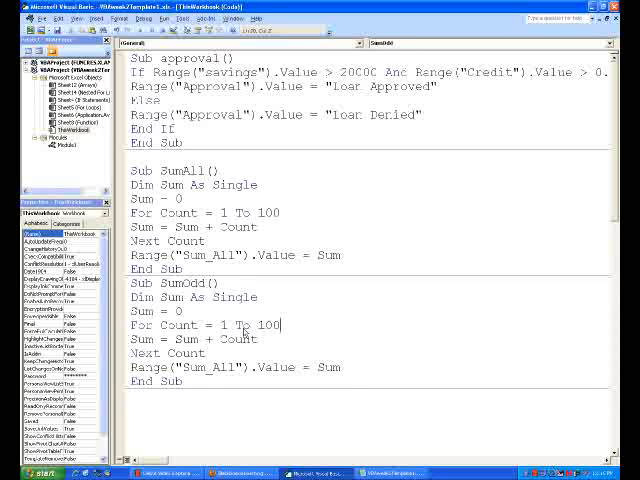
Append Step 2 to SumOdds's For line and select its output range name for replacement
type("Step")
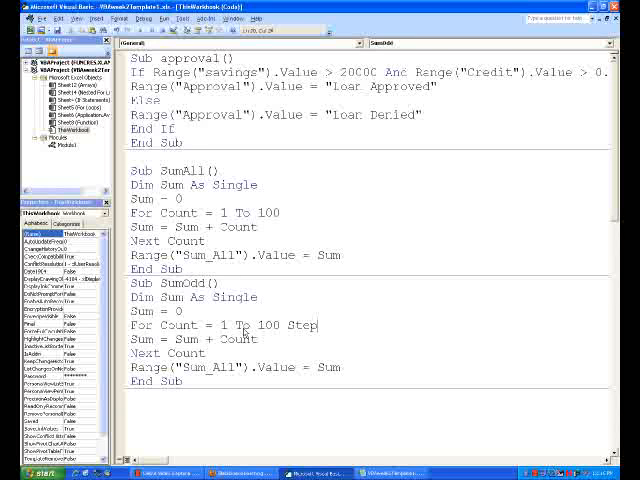
type("2")
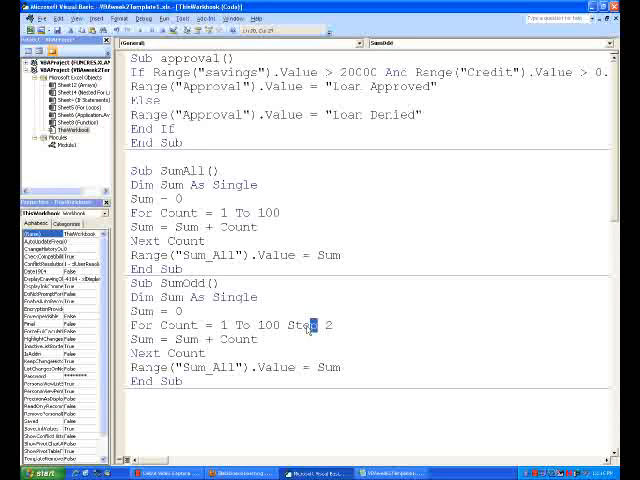
double_click(308, 324)
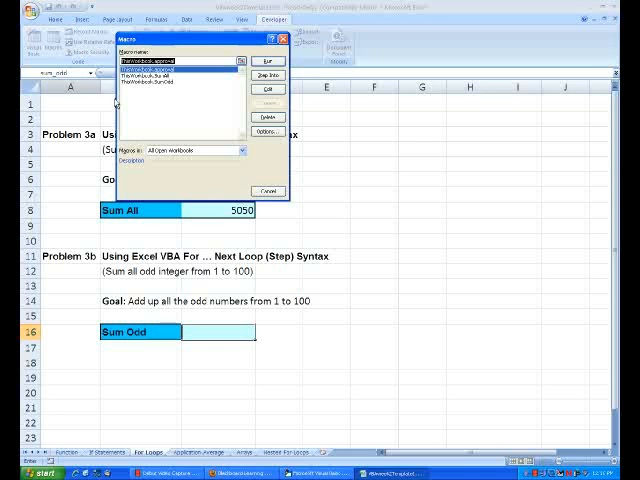
Run the SumOdds macro so the Sum Odd cell shows 2500
left_click(264, 56)
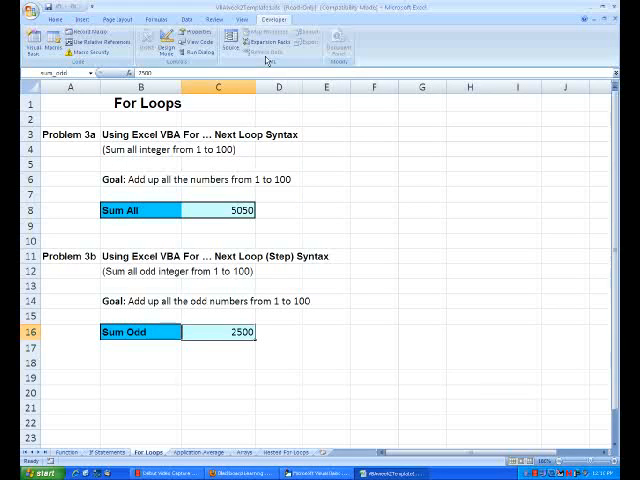